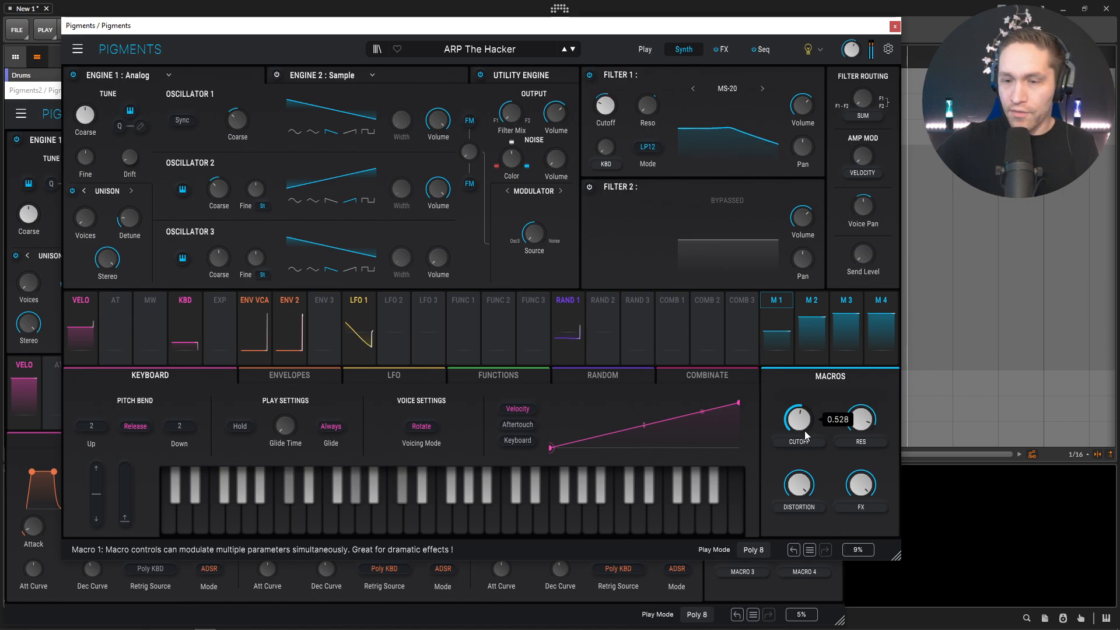
Audition ARP The Hacker's Cutoff macro and push its Distortion macro fully up
left_click_drag(861, 419, 861, 407)
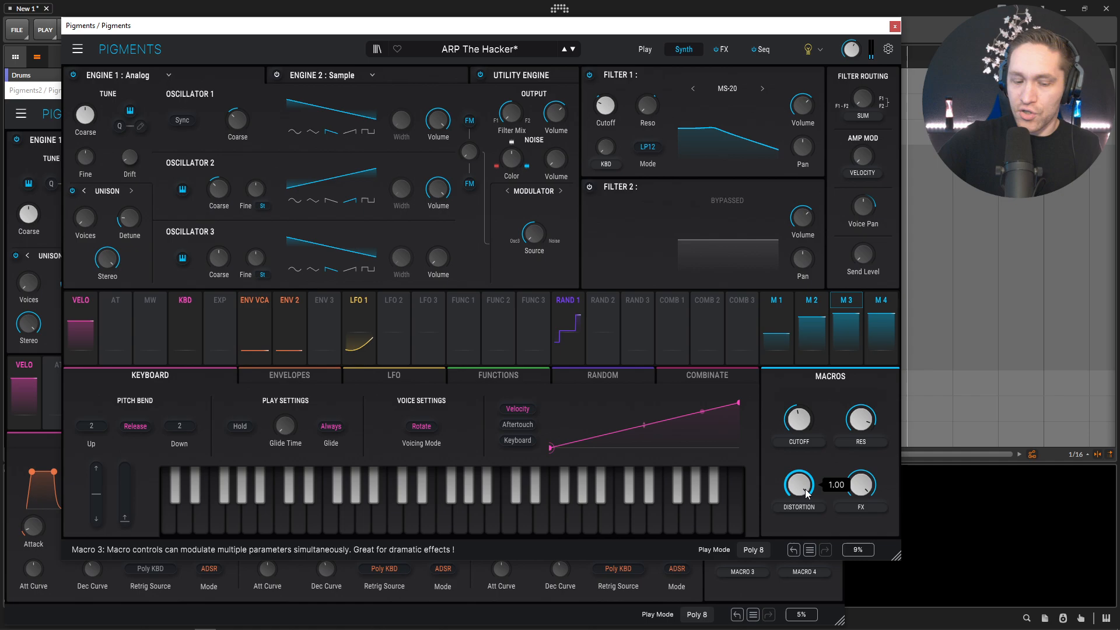
left_click_drag(798, 484, 798, 515)
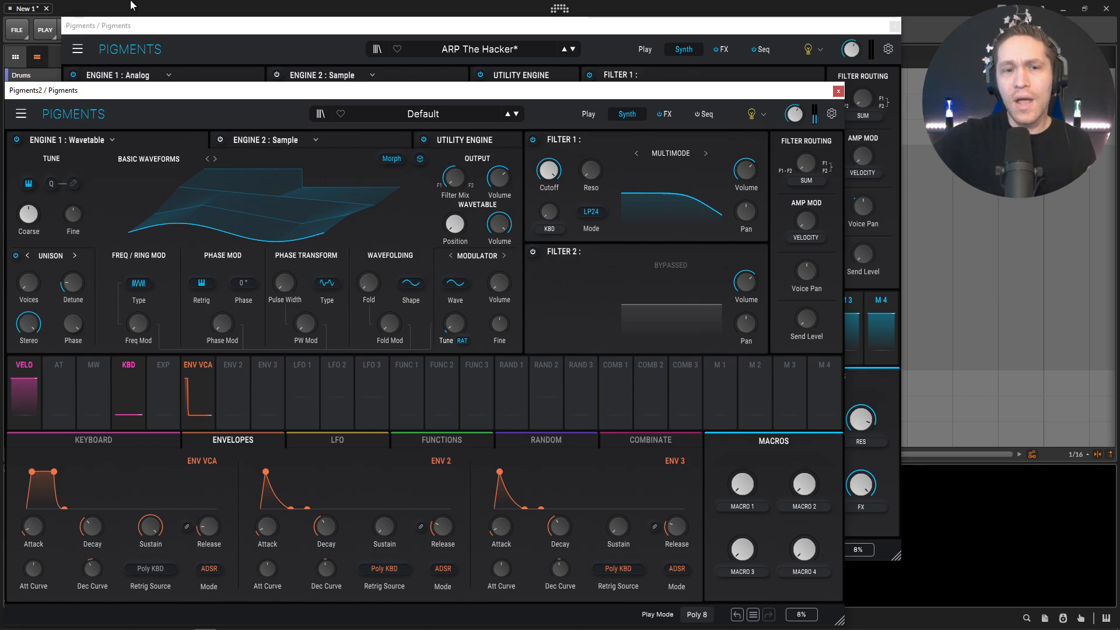
Set Engine 1 of the second instance to Analog instead of Wavetable
left_click(21, 114)
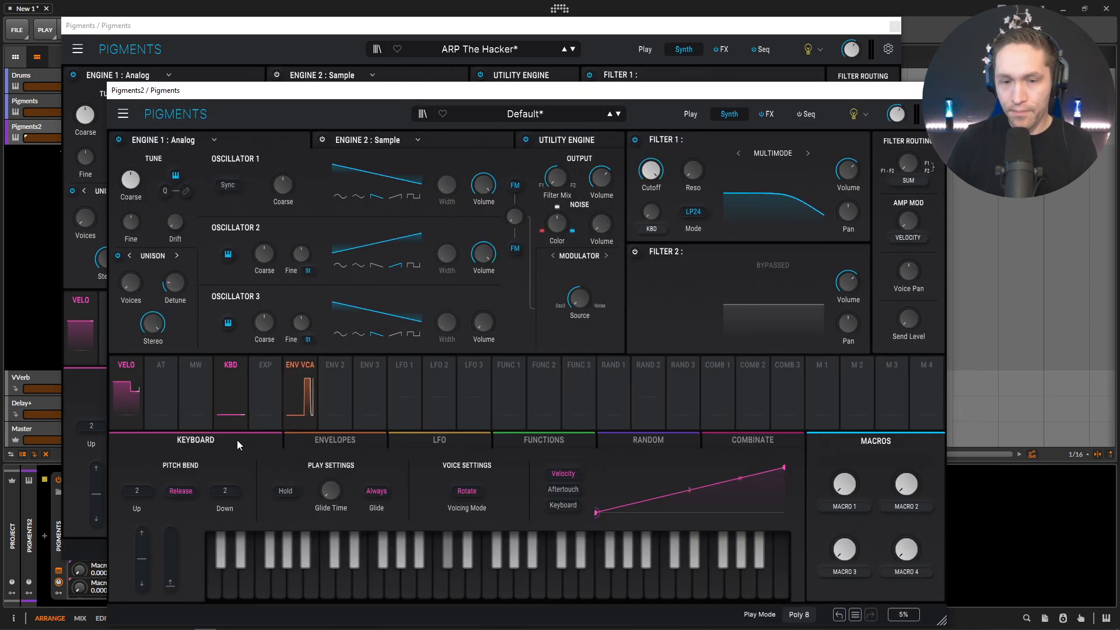
mouse_move(176, 222)
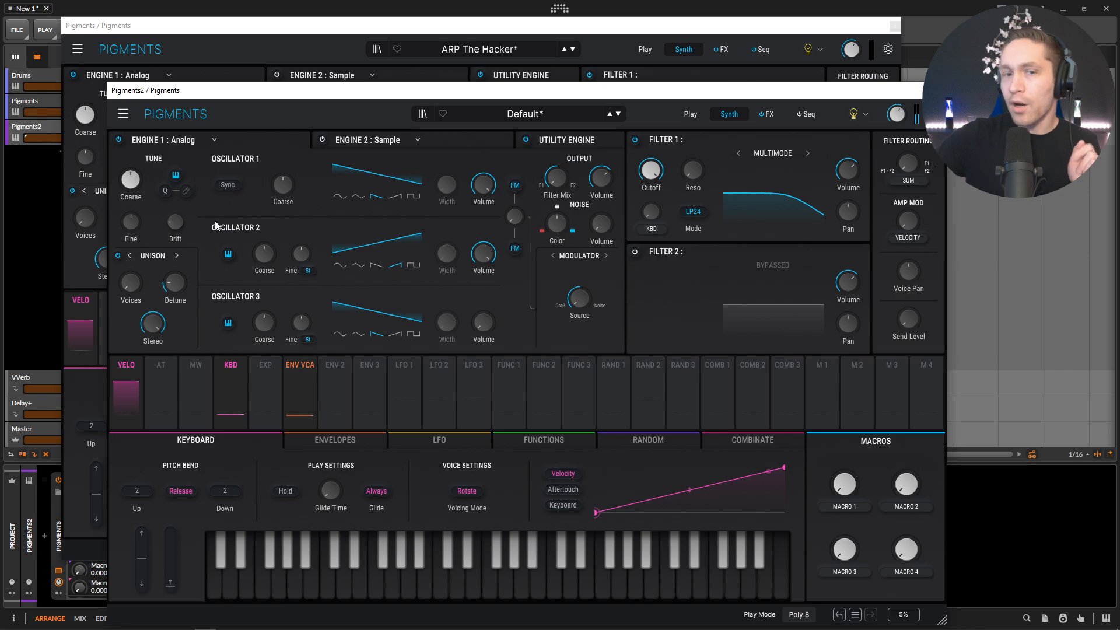
mouse_move(208, 217)
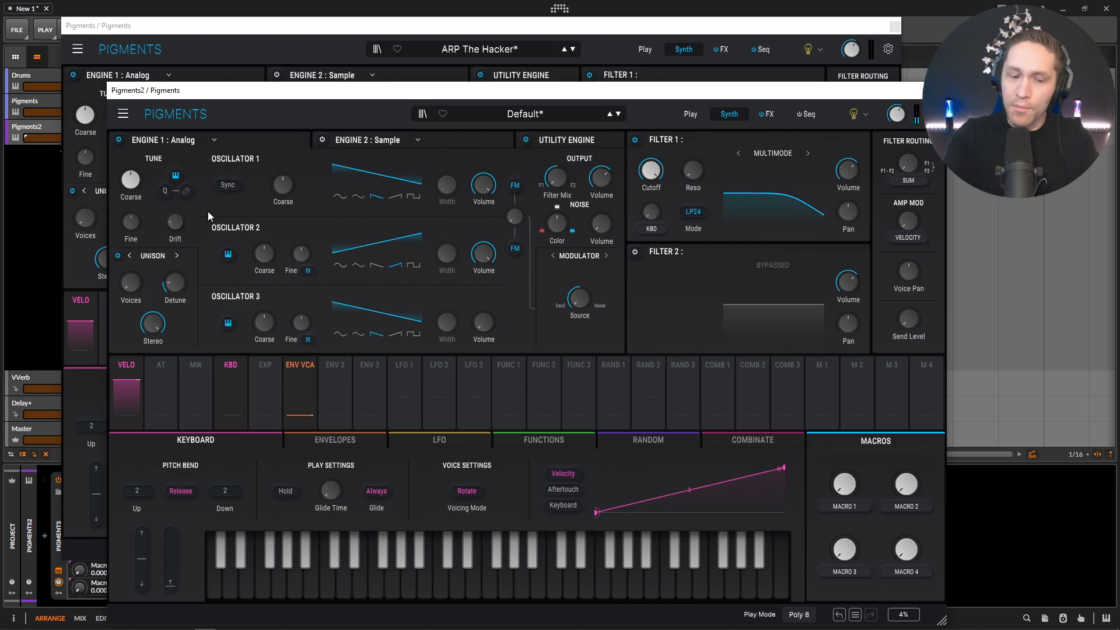
left_click(300, 393)
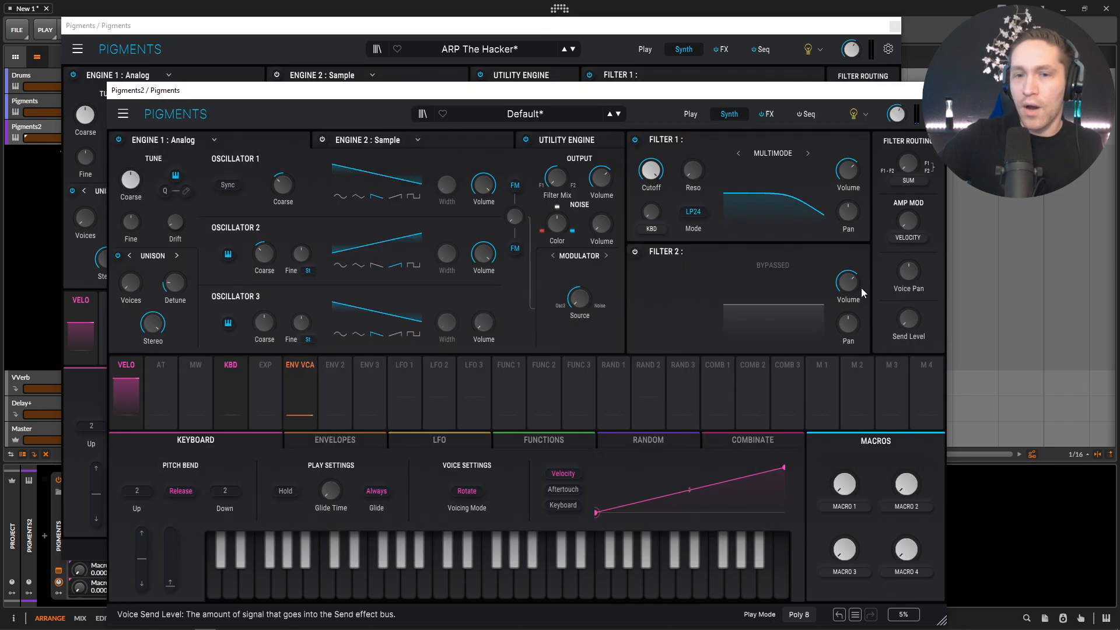
mouse_move(779, 168)
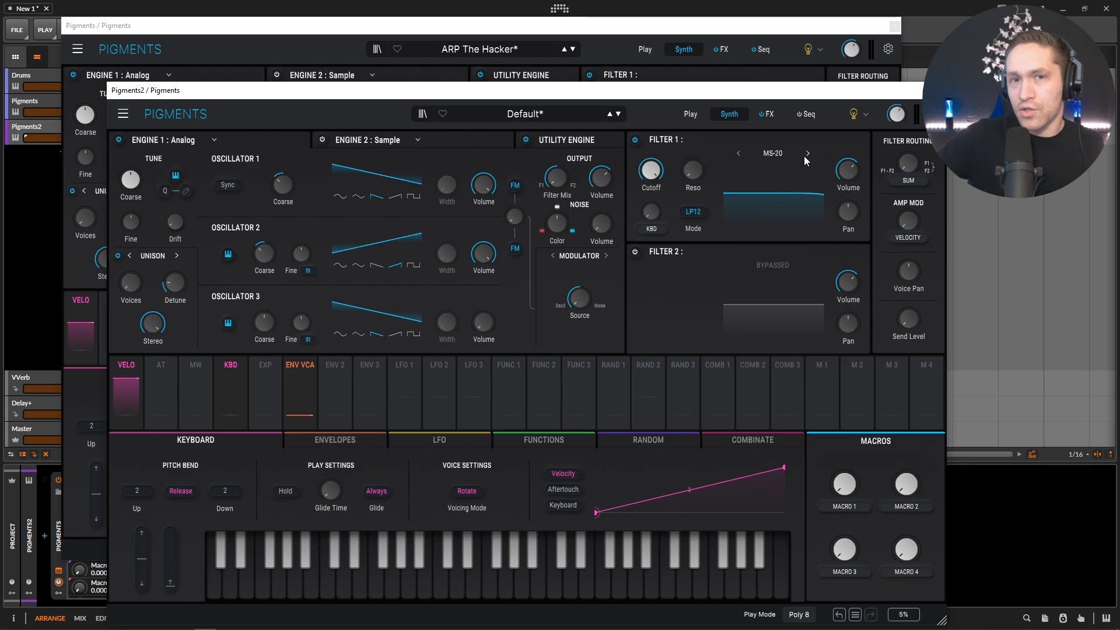
mouse_move(657, 93)
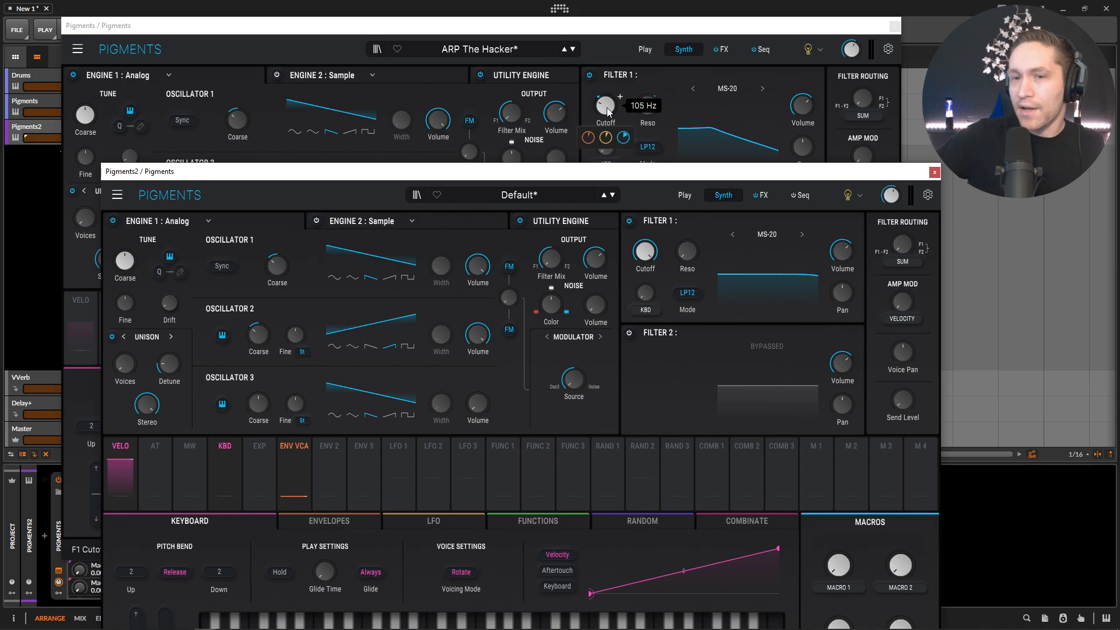
Lower Filter 1 cutoff to about 102 Hz and assign Env 2 as its modulator
left_click_drag(643, 253, 643, 260)
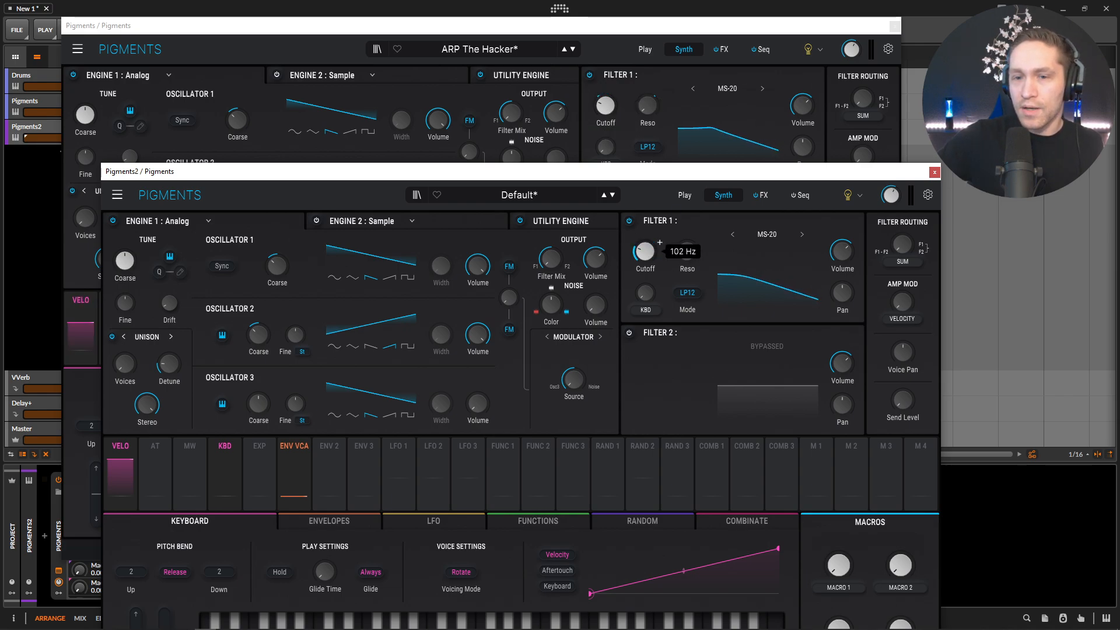
left_click_drag(643, 255, 646, 252)
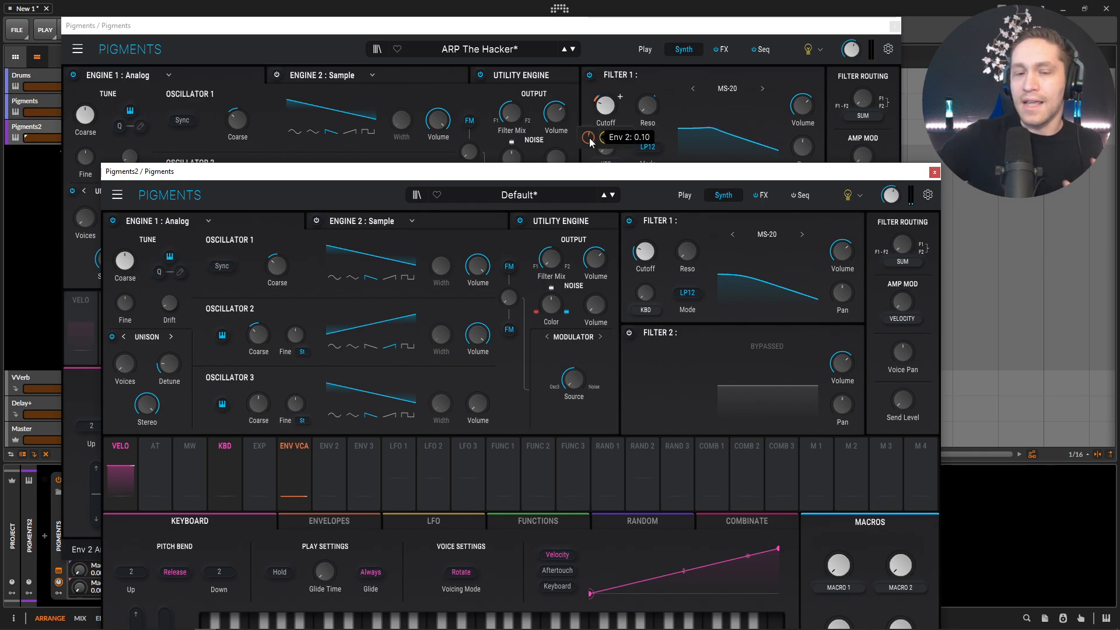
left_click(329, 446)
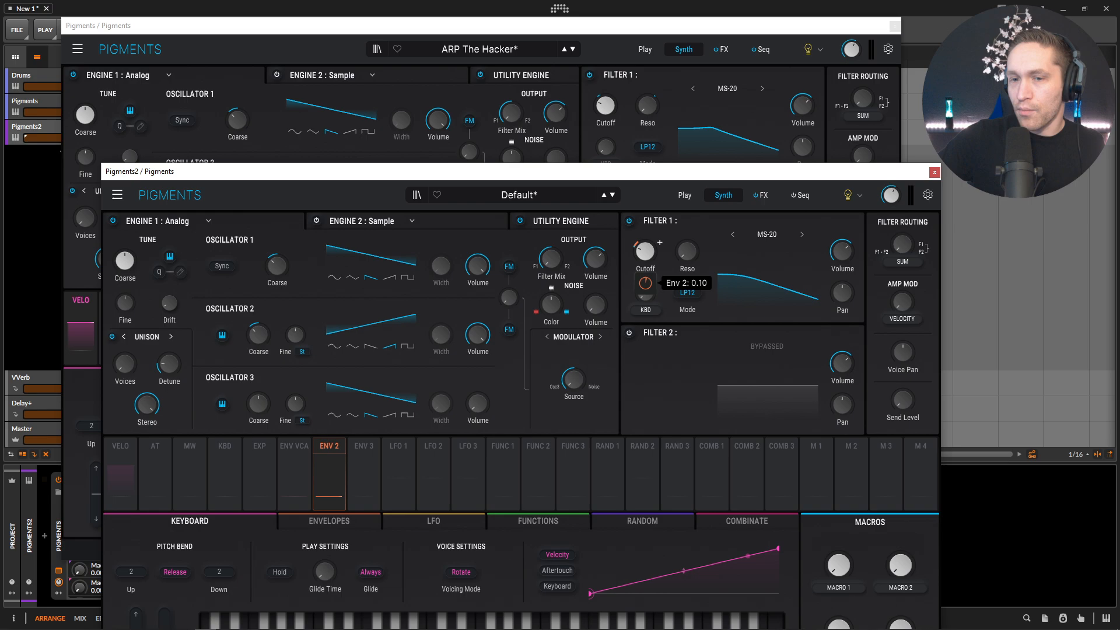
Bring ARP The Hacker forward and show its Envelopes page for comparison
left_click(933, 172)
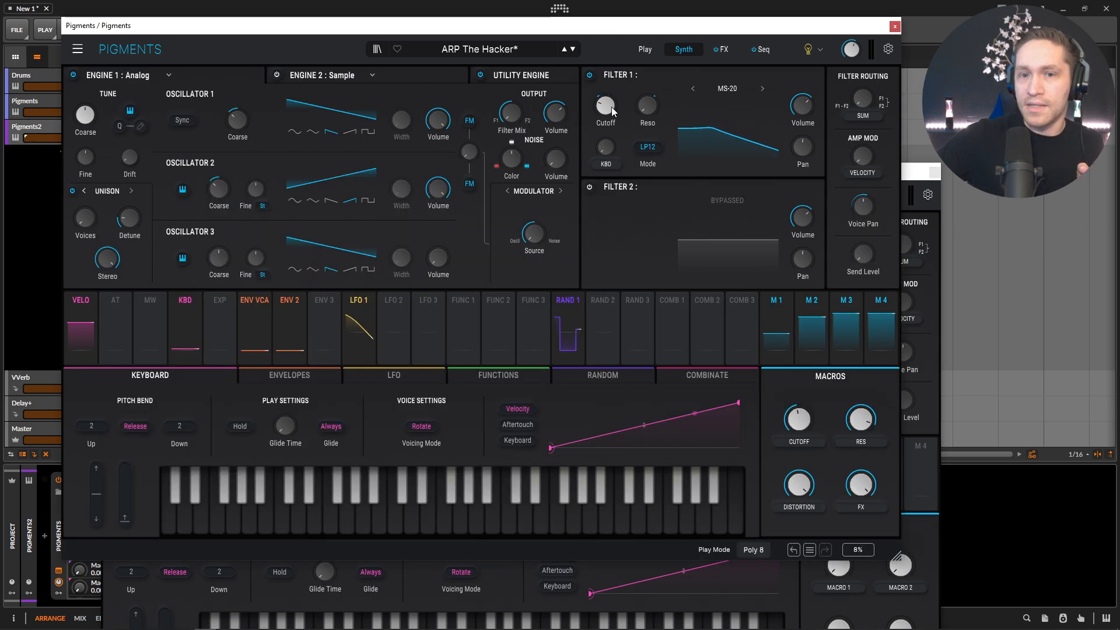
left_click(290, 374)
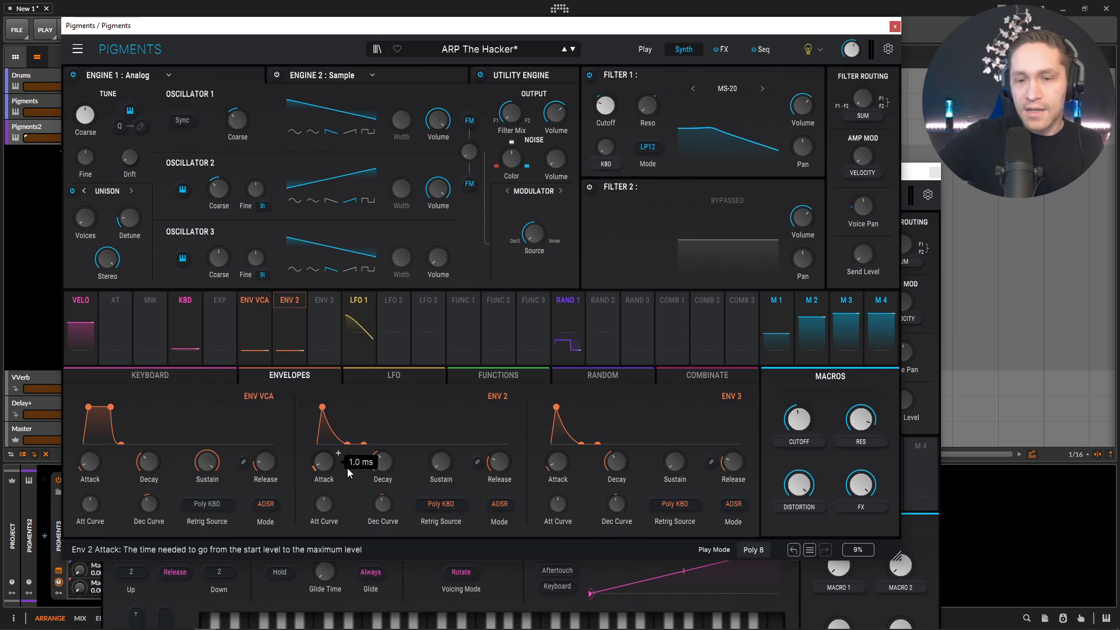
mouse_move(861, 421)
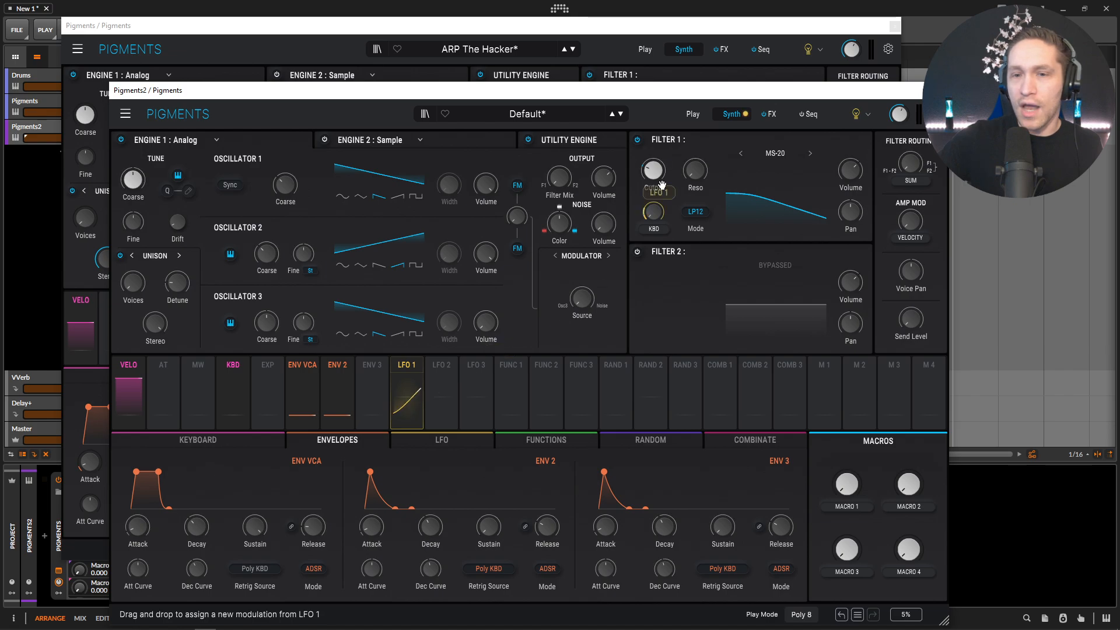
Route LFO 1 to Filter 1 cutoff and set LFO 1 retrig to Free Running
left_click_drag(406, 395, 651, 172)
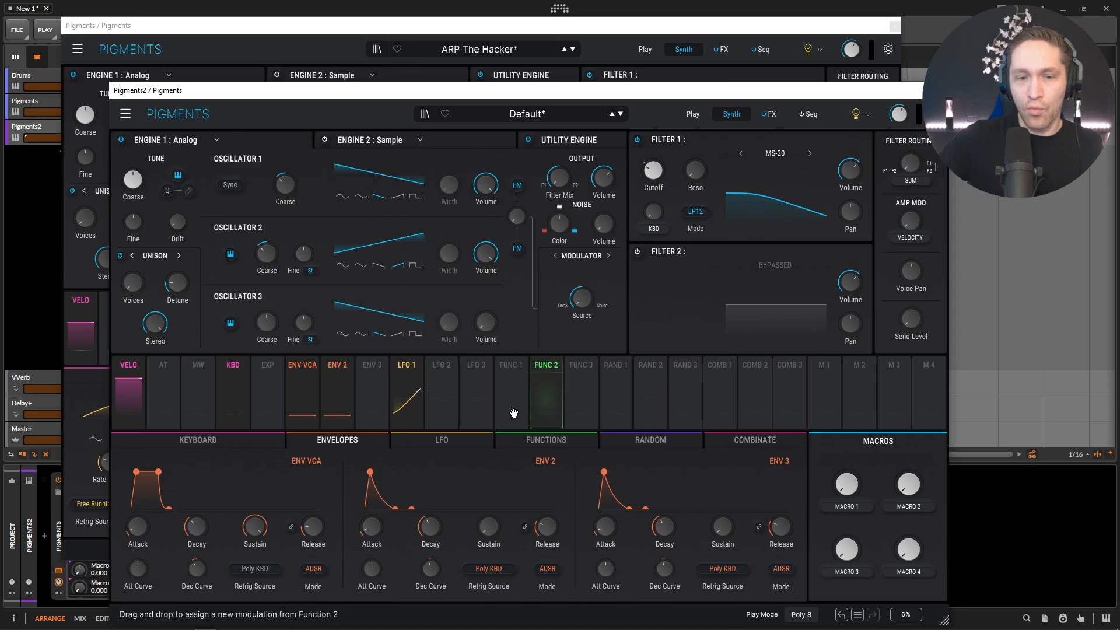
left_click(441, 440)
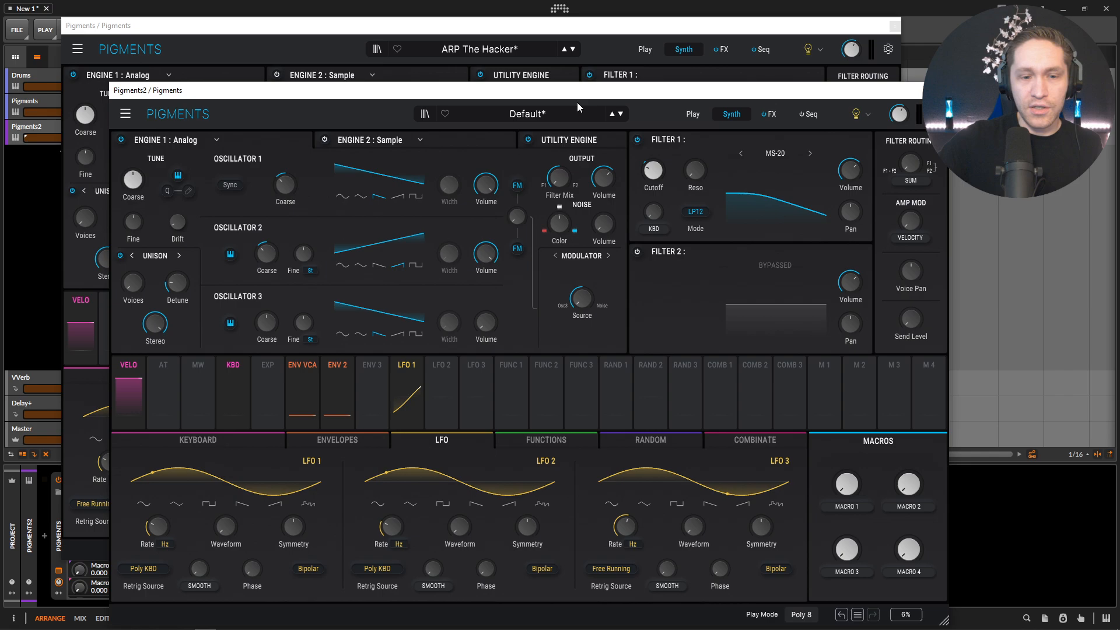
left_click(407, 364)
type("CUTOFF")
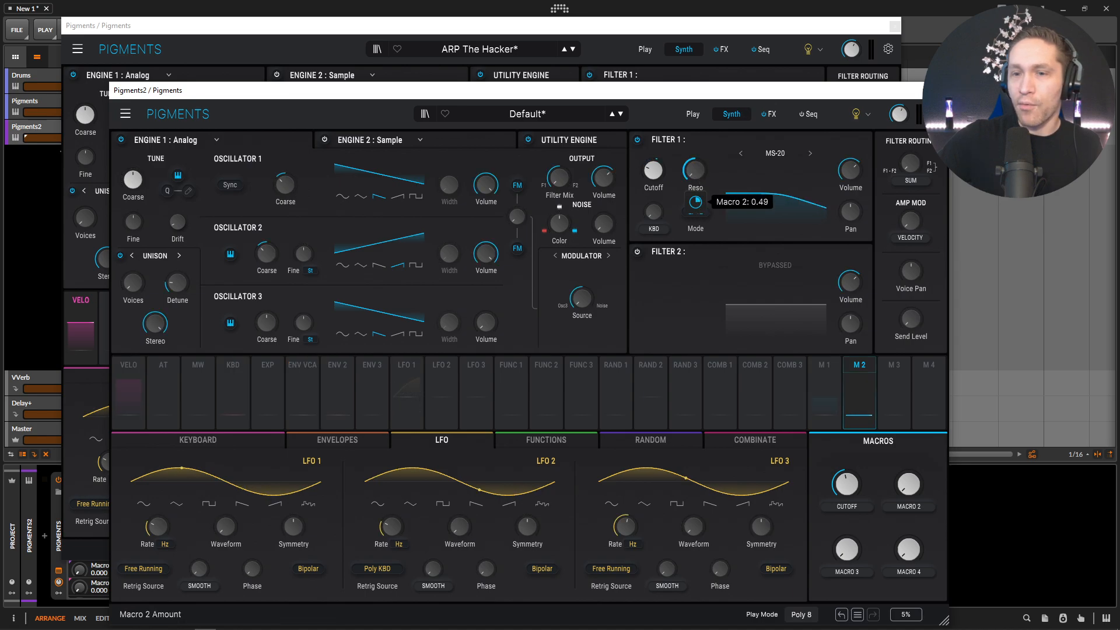
Raise Macro 2's modulation amount on resonance to 0.70
left_click_drag(695, 202, 695, 188)
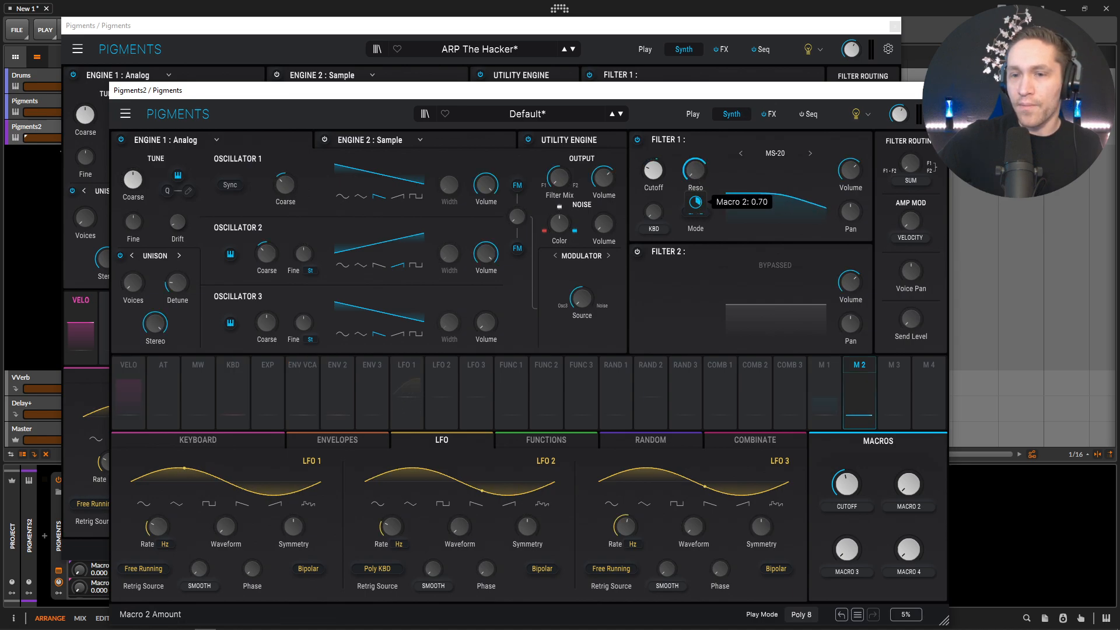
left_click_drag(847, 482, 847, 471)
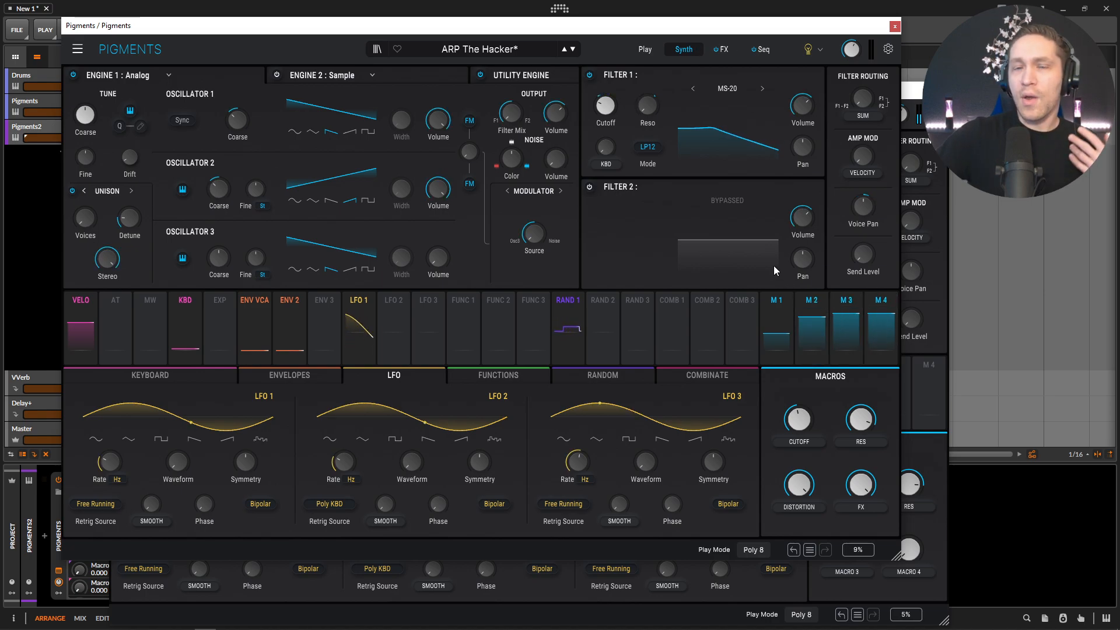
Set the second instance's sub oscillator output level, then show the original preset's FX page
left_click(521, 75)
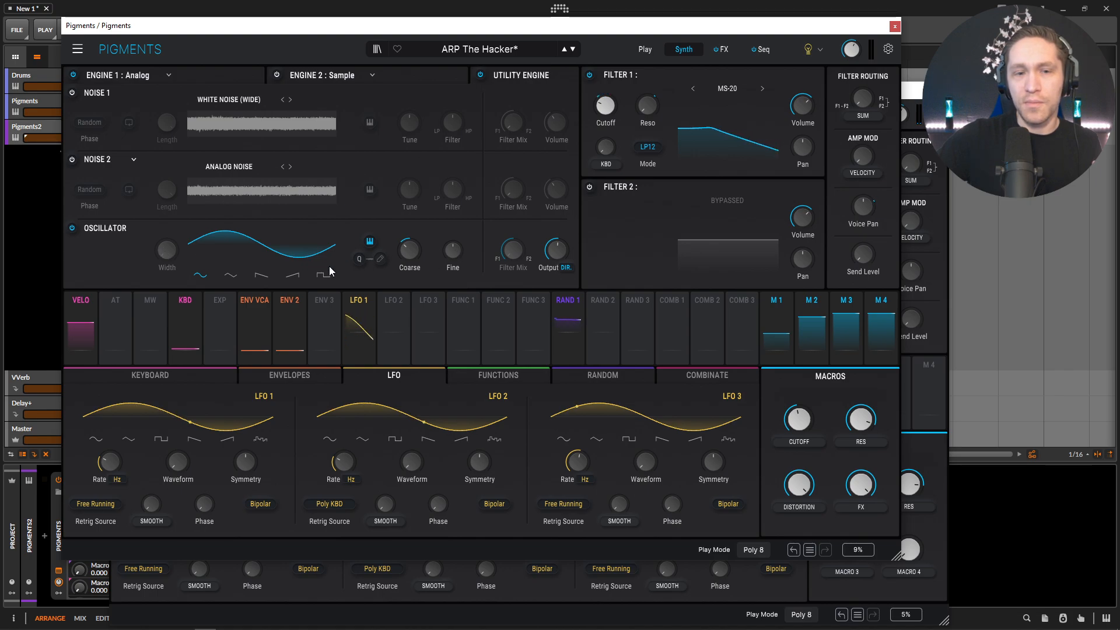
left_click_drag(410, 246, 410, 268)
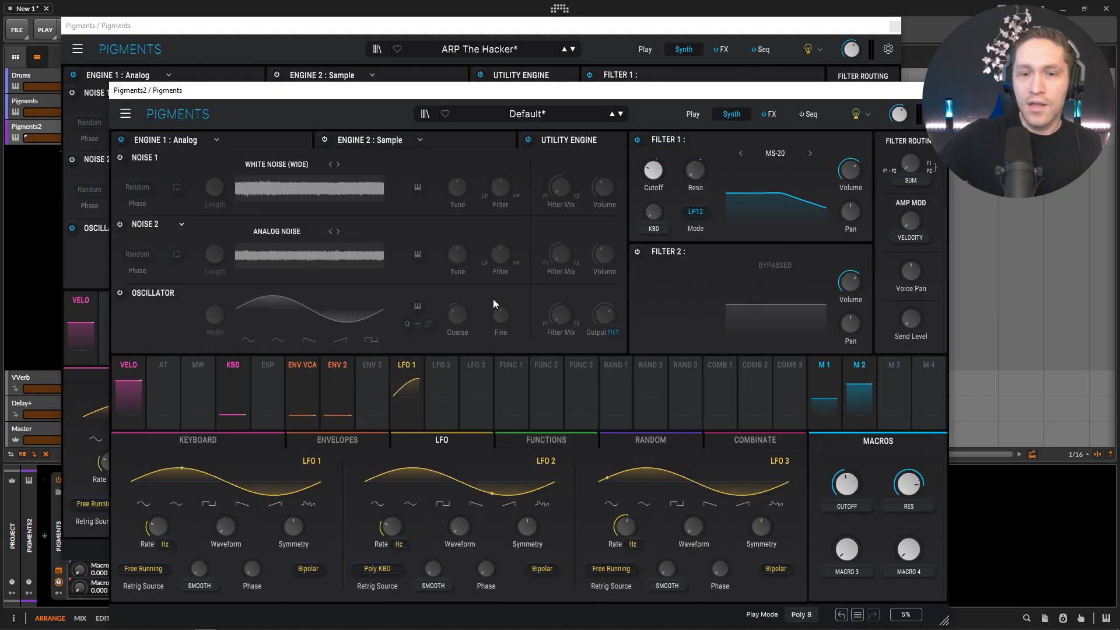
mouse_move(604, 318)
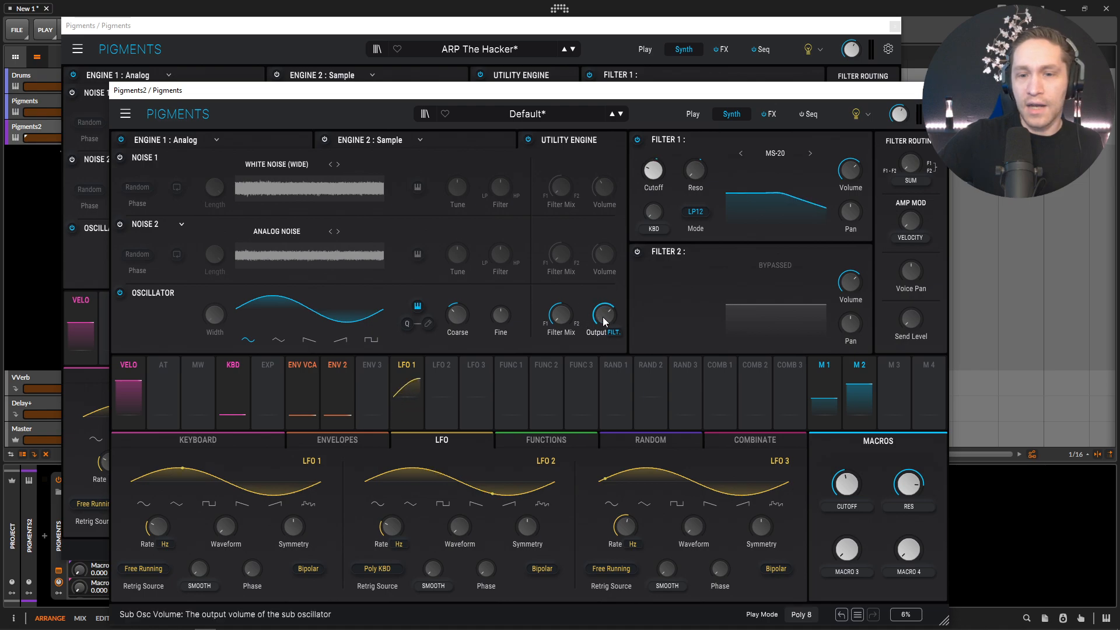
left_click_drag(603, 314, 603, 306)
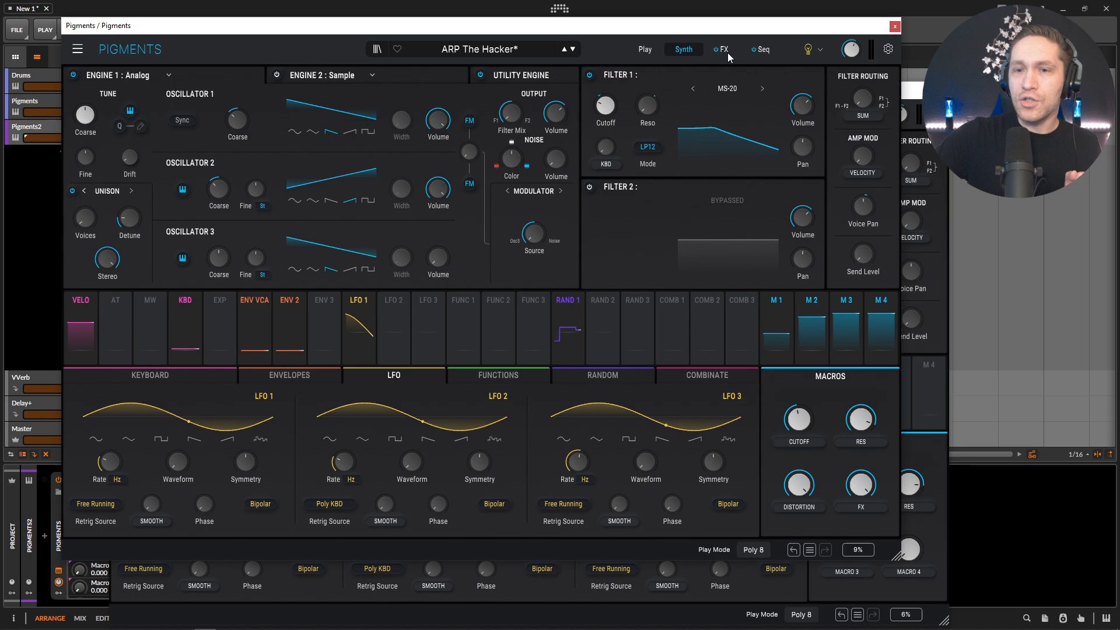
left_click(725, 49)
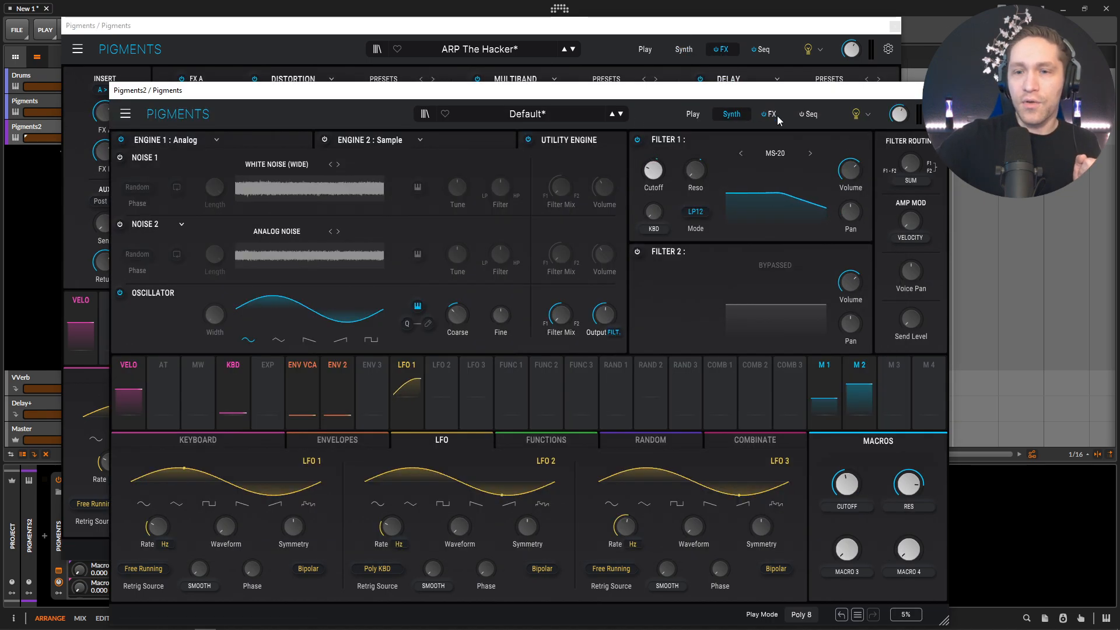
Add an Asymmetrical Distortion to the first FX A slot and name Macro 3 DISTORTION
left_click(769, 113)
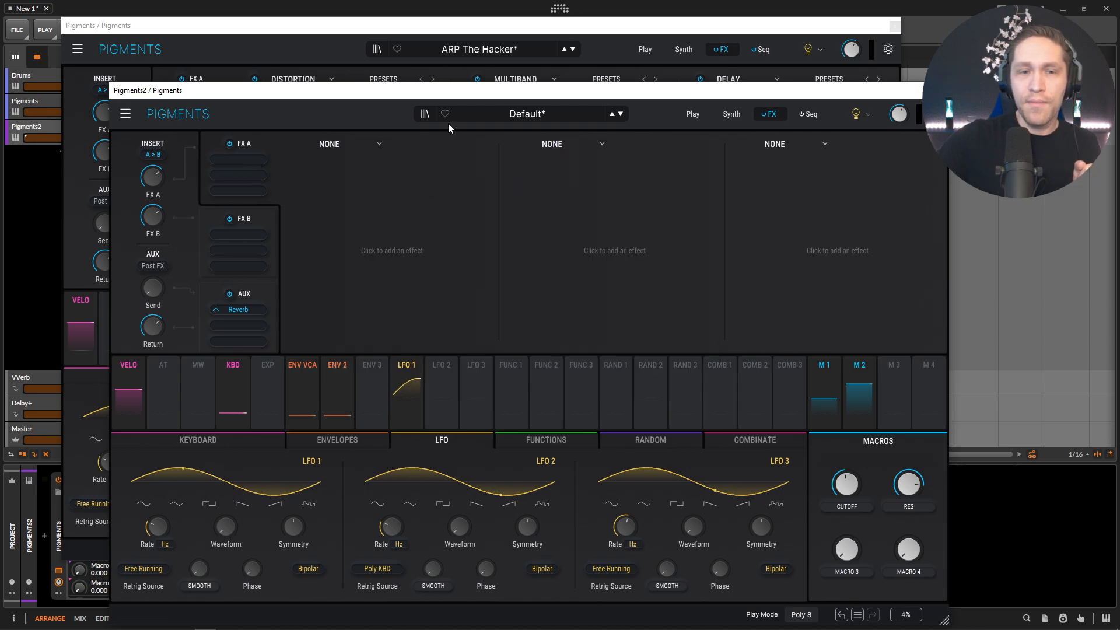
left_click(895, 27)
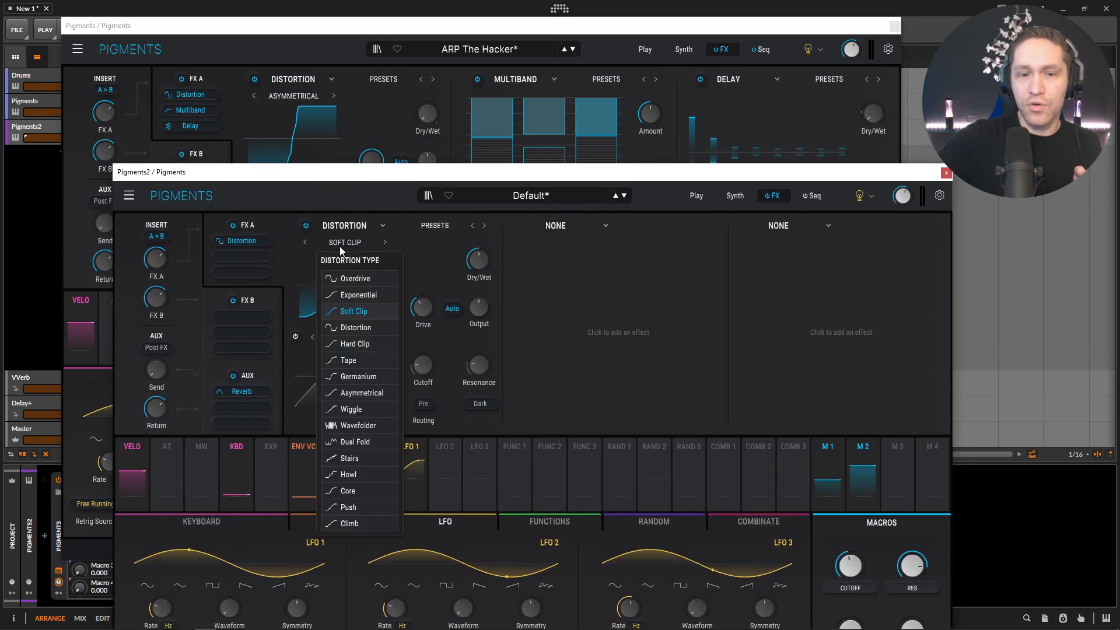
left_click(361, 392)
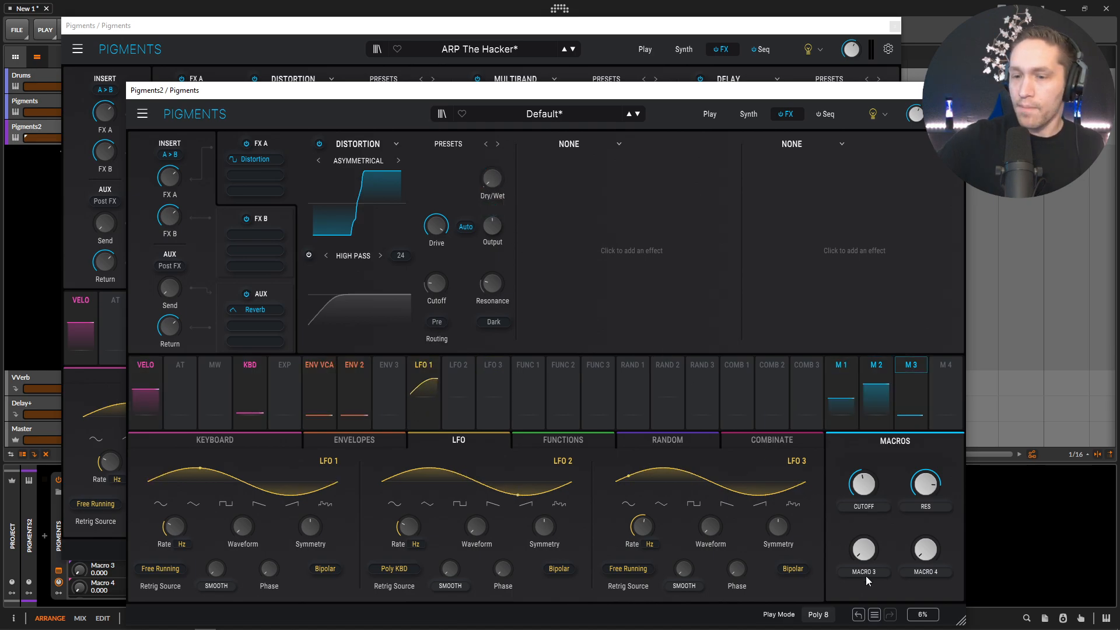
type("distor")
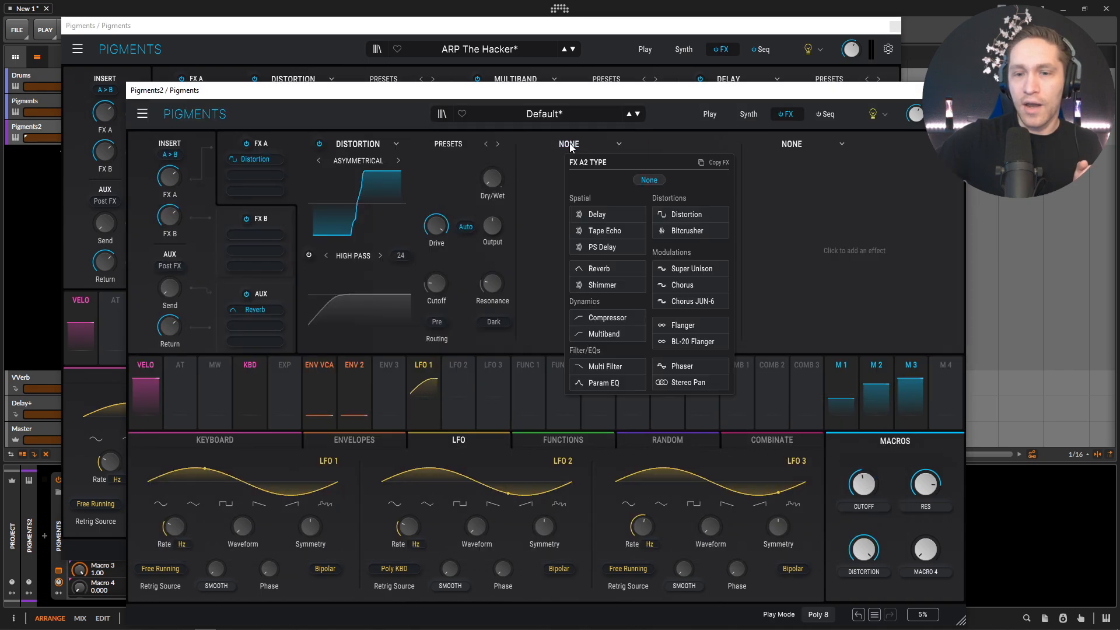
Add a Multiband compressor in the second slot, high band threshold about -35.5 dB
left_click(609, 334)
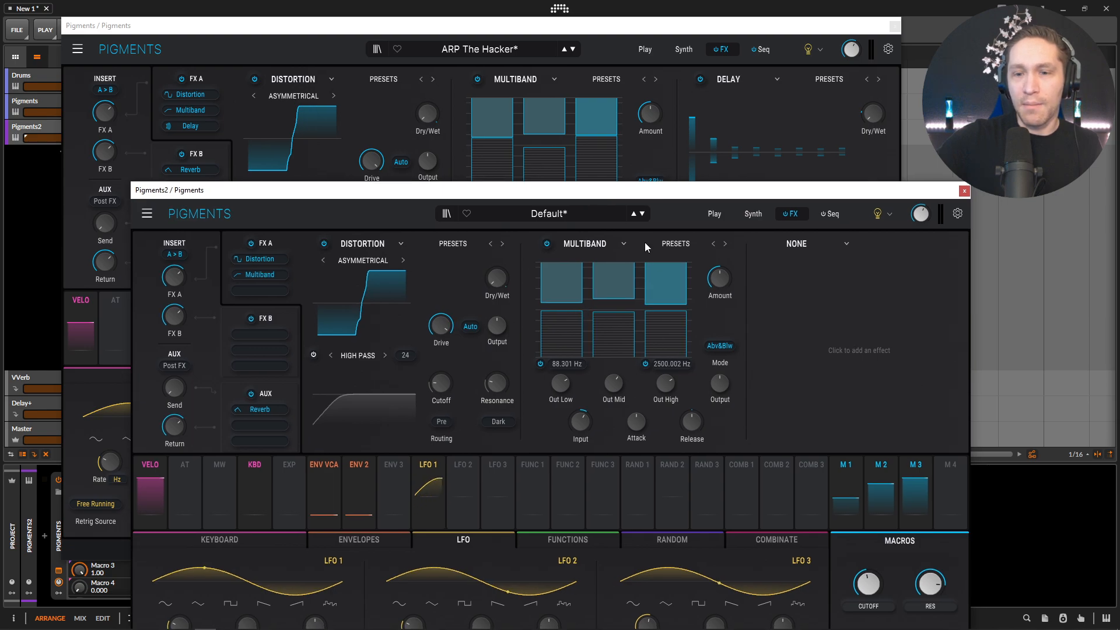
left_click_drag(561, 282, 562, 307)
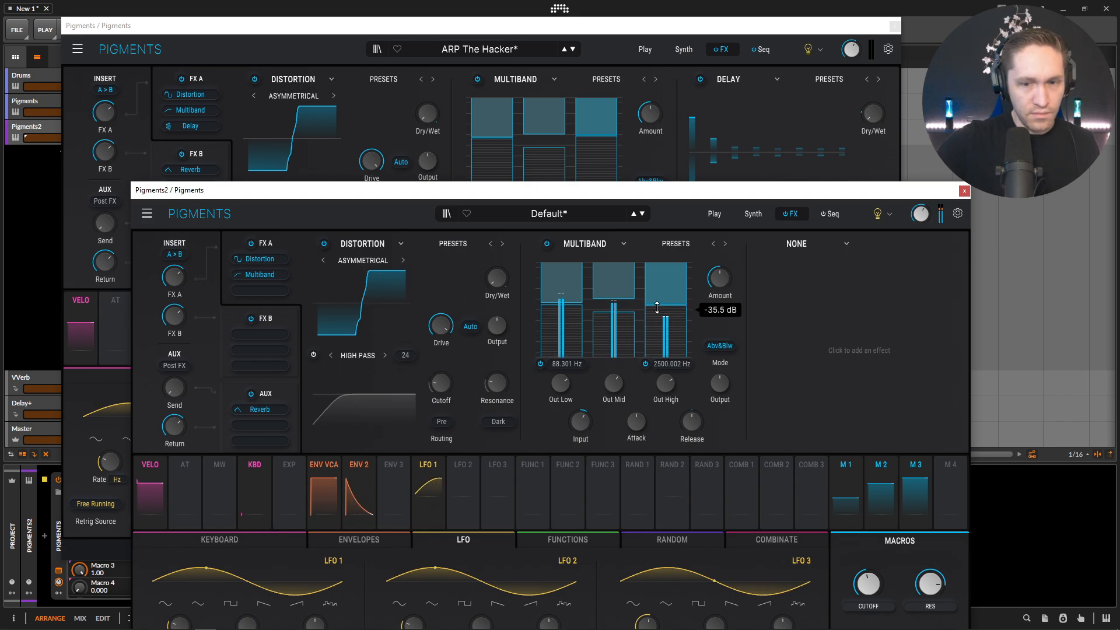
left_click_drag(657, 314, 661, 306)
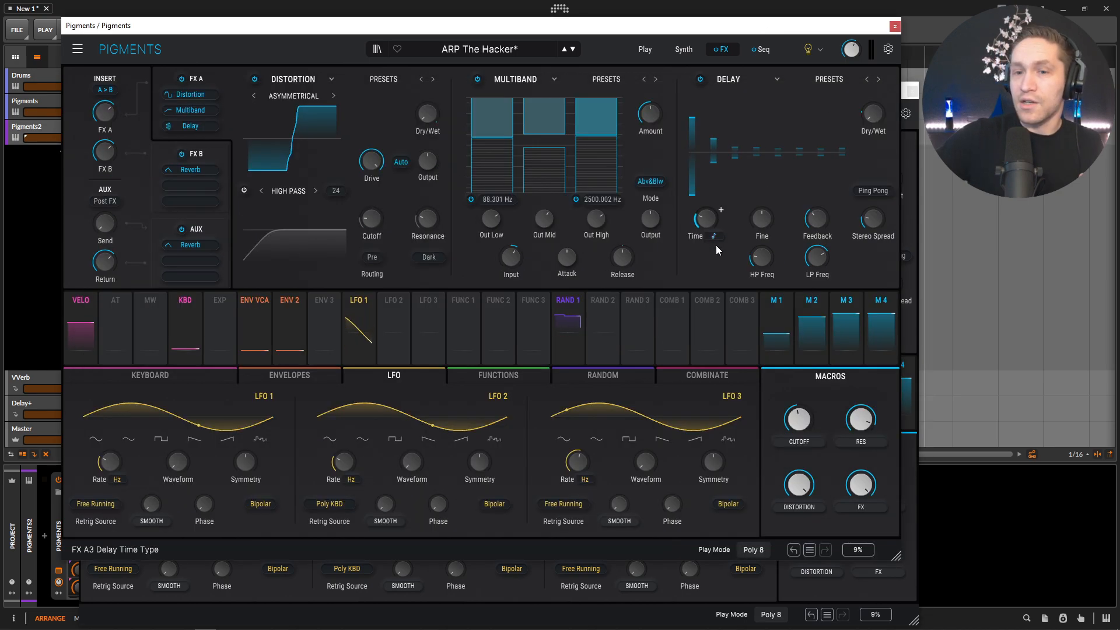
Check the original patch's delay time mode before recreating the delay
left_click(716, 235)
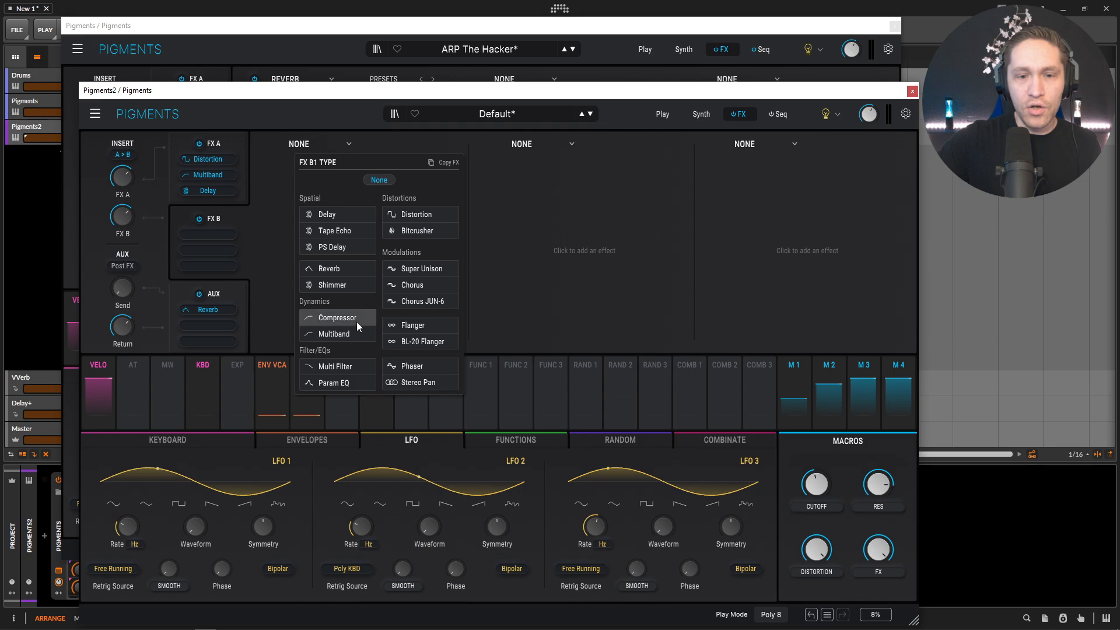
Add a Reverb to the FX B slot, then return to the original preset window
left_click(329, 268)
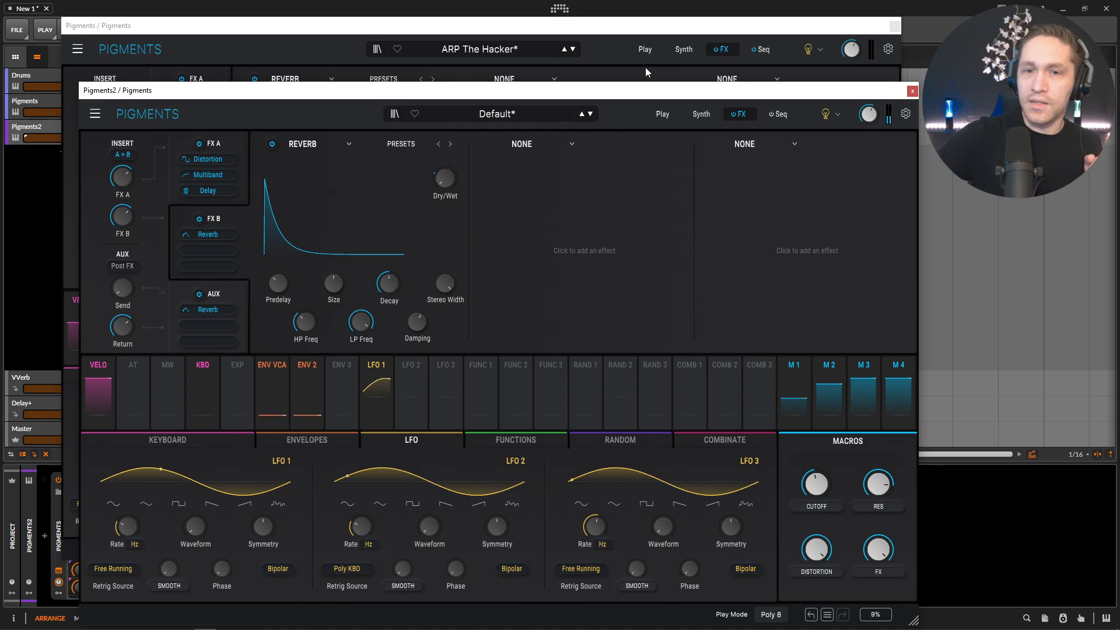
left_click(913, 91)
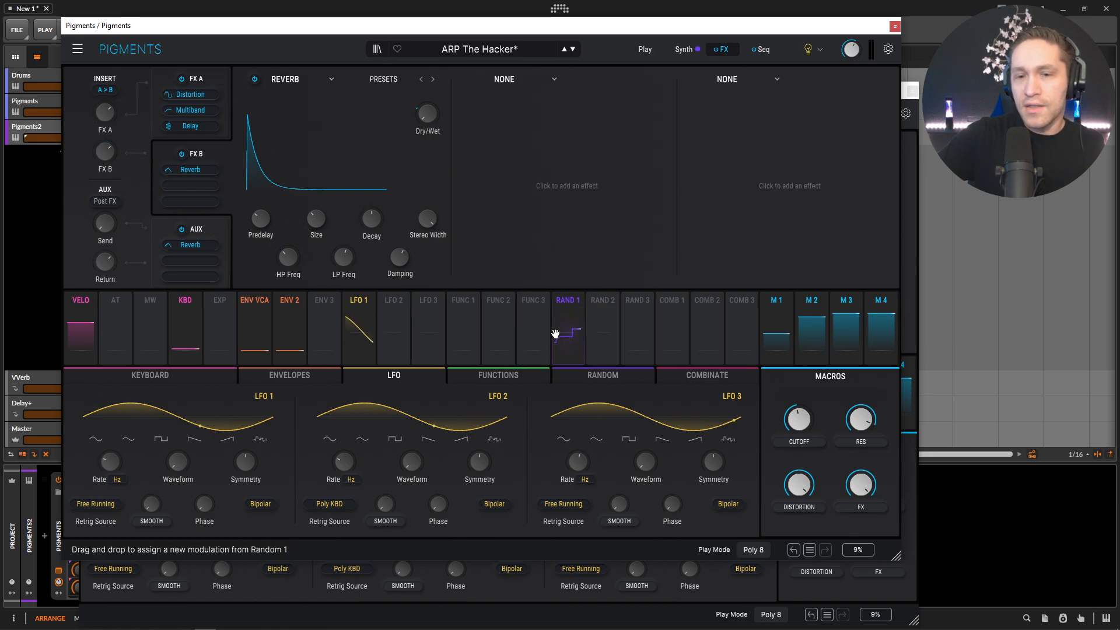
Set Random 1 to Sample & Hold for voice pan randomisation and adjust its rate
left_click(681, 49)
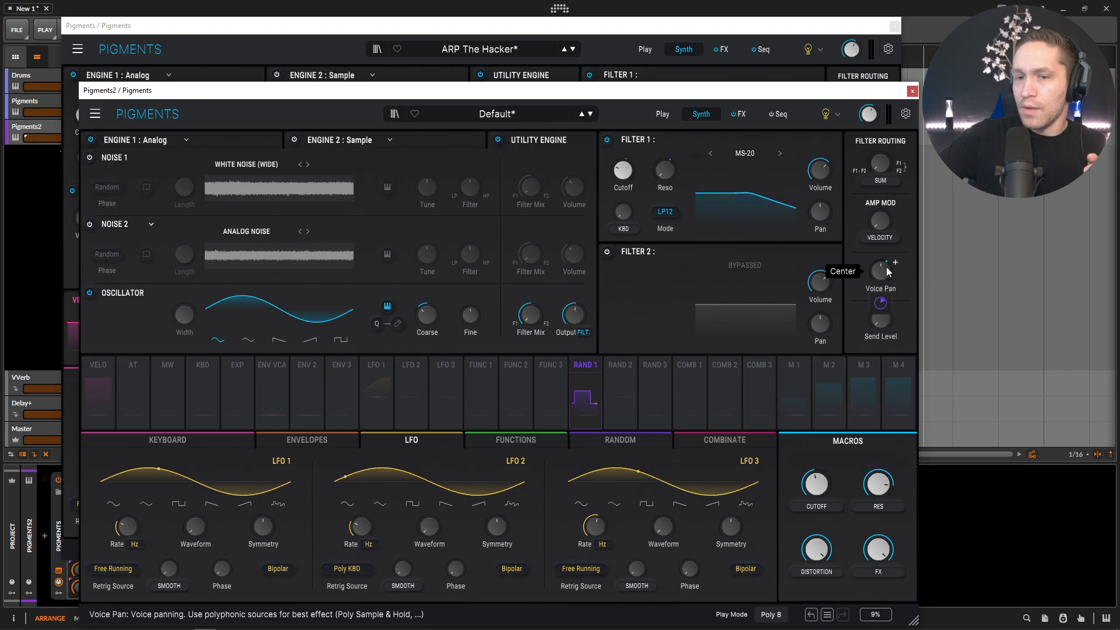
left_click(619, 440)
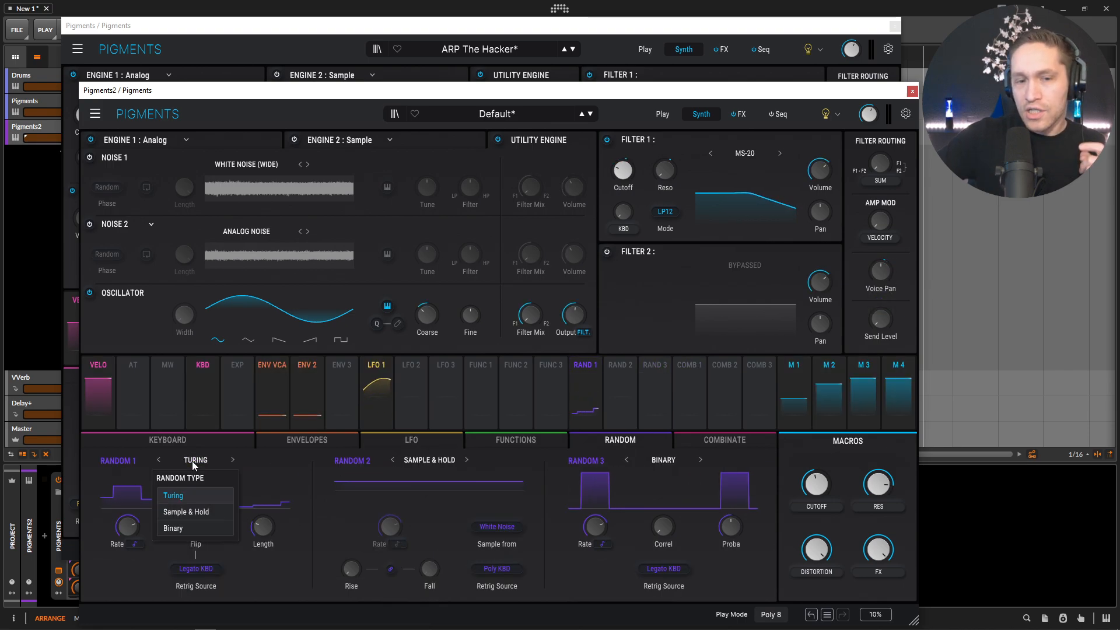
left_click(185, 511)
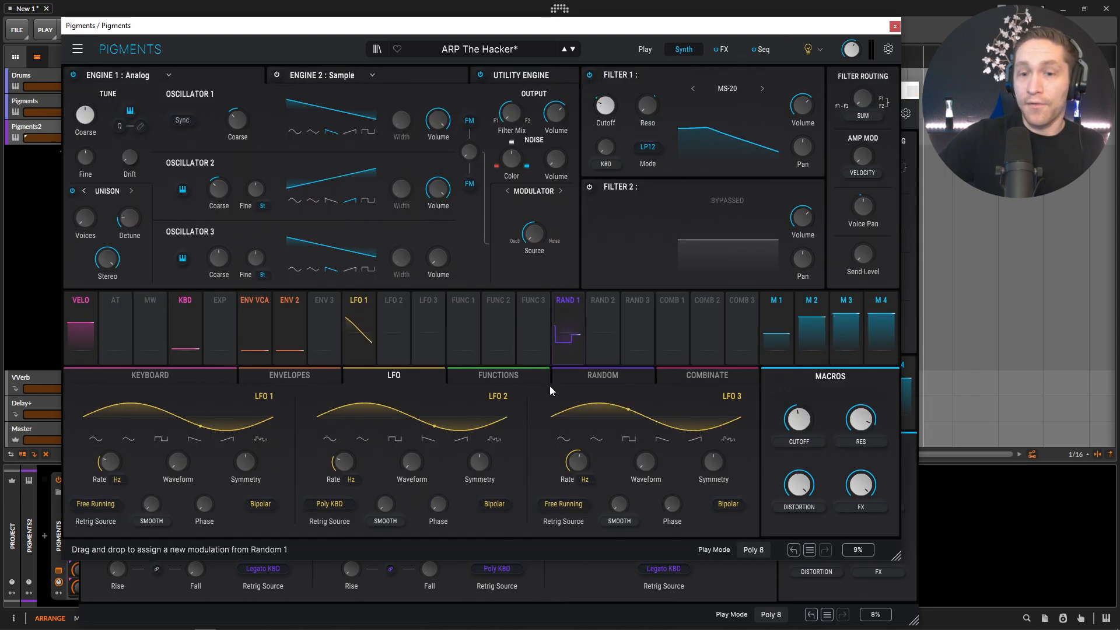
left_click(602, 375)
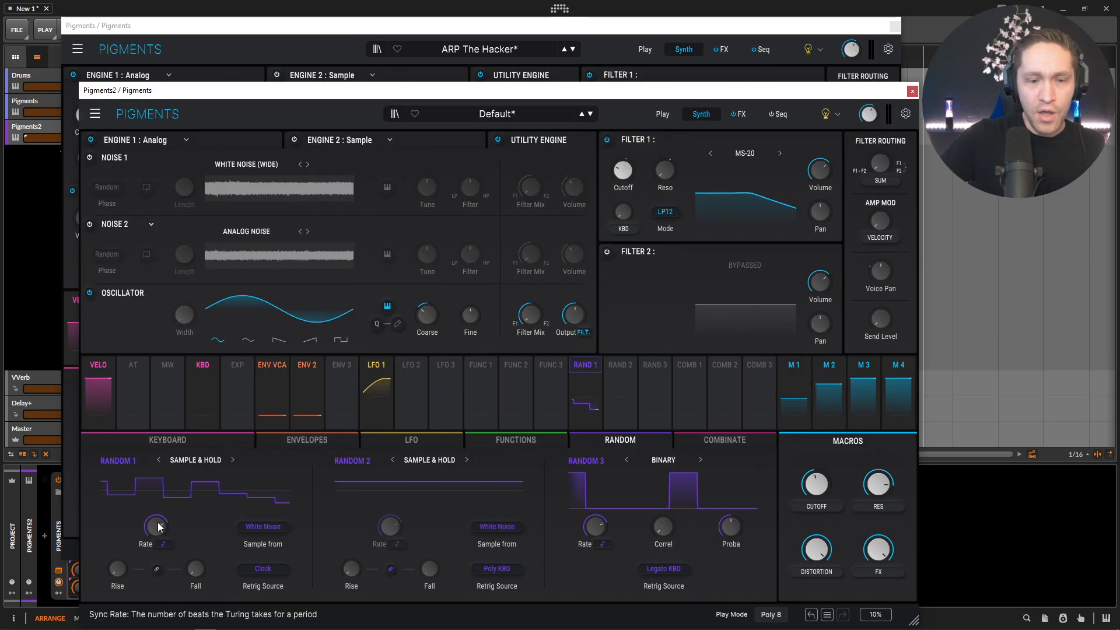
left_click_drag(158, 527, 157, 515)
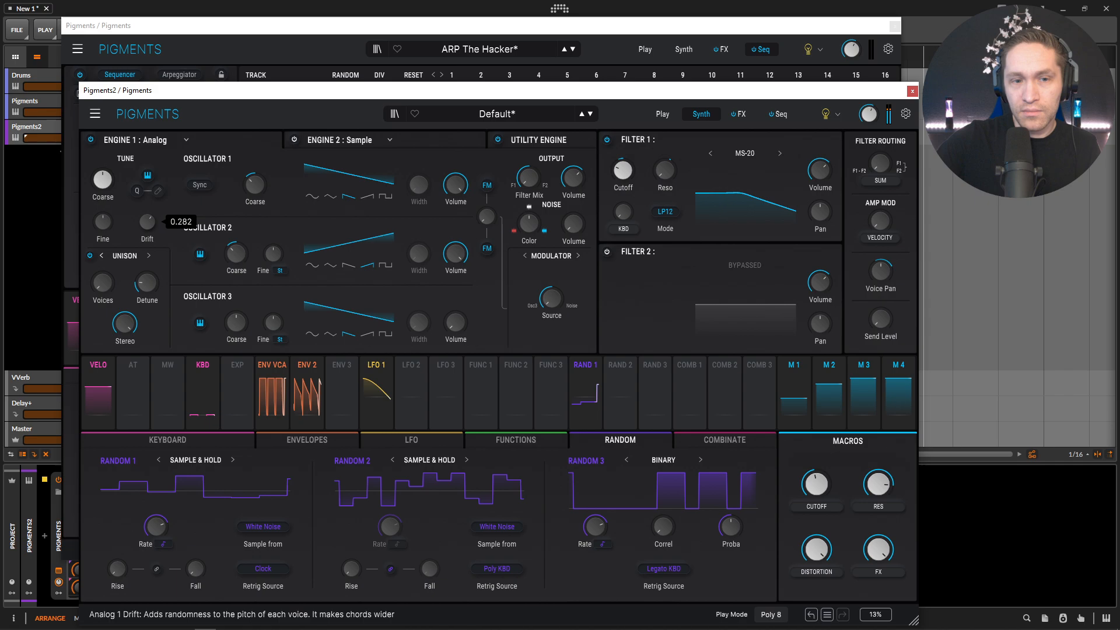
Nudge the analog Drift knob up, then settle it near 0.010
left_click_drag(147, 222, 147, 208)
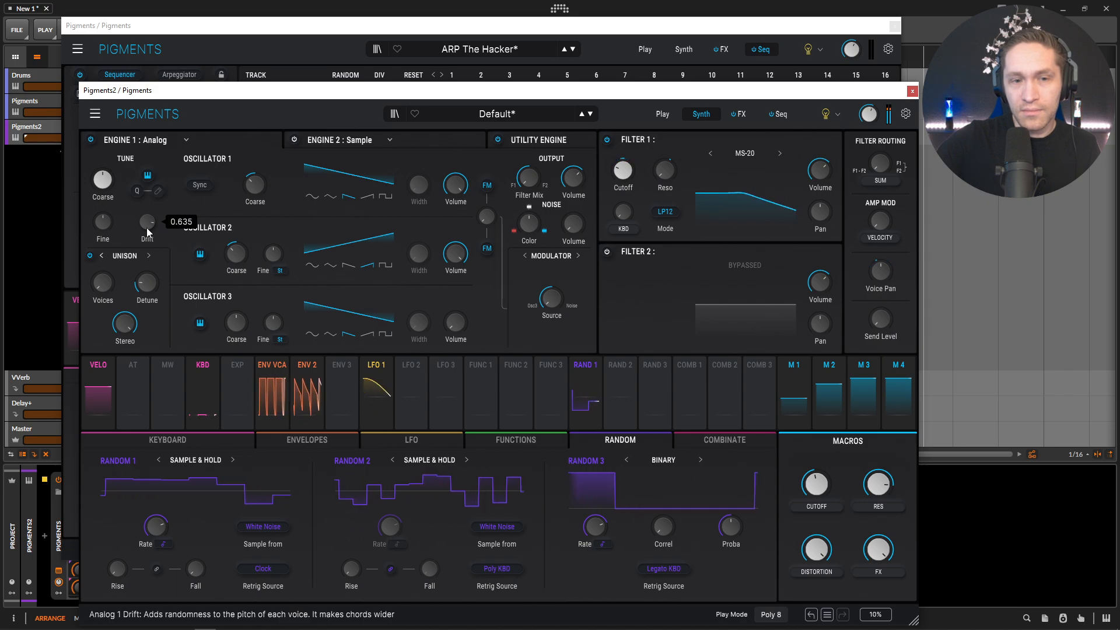
left_click_drag(147, 221, 147, 207)
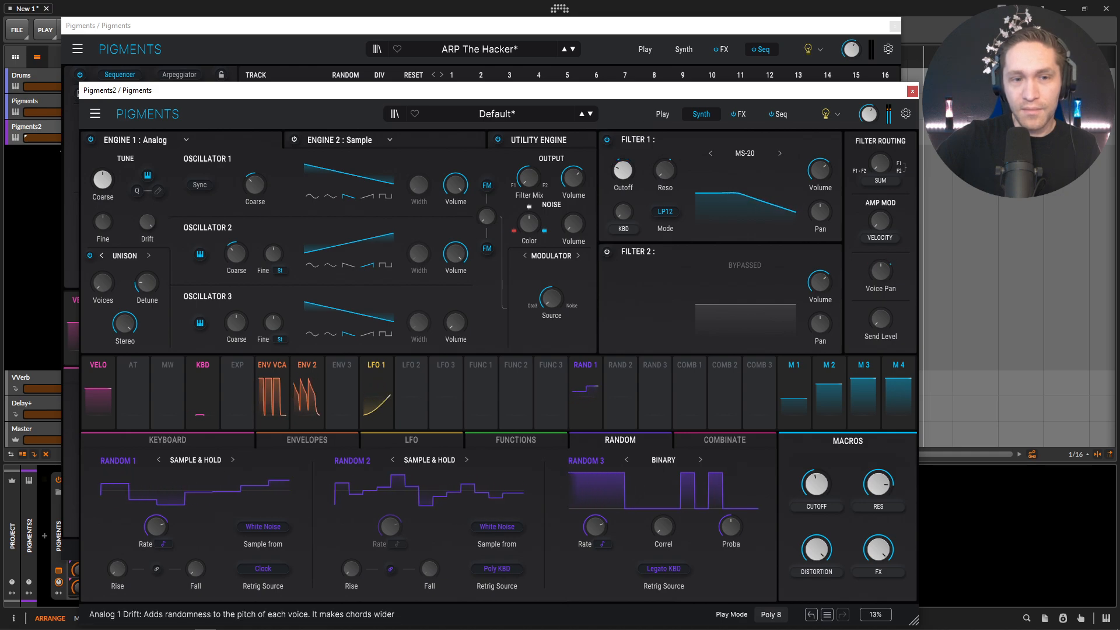
left_click_drag(147, 221, 147, 225)
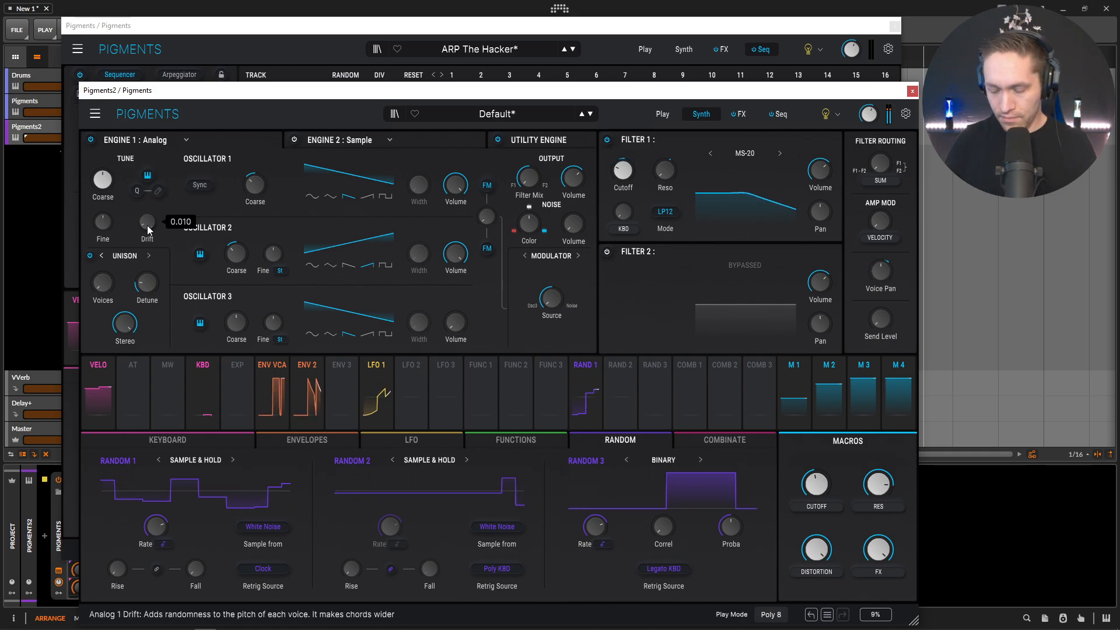